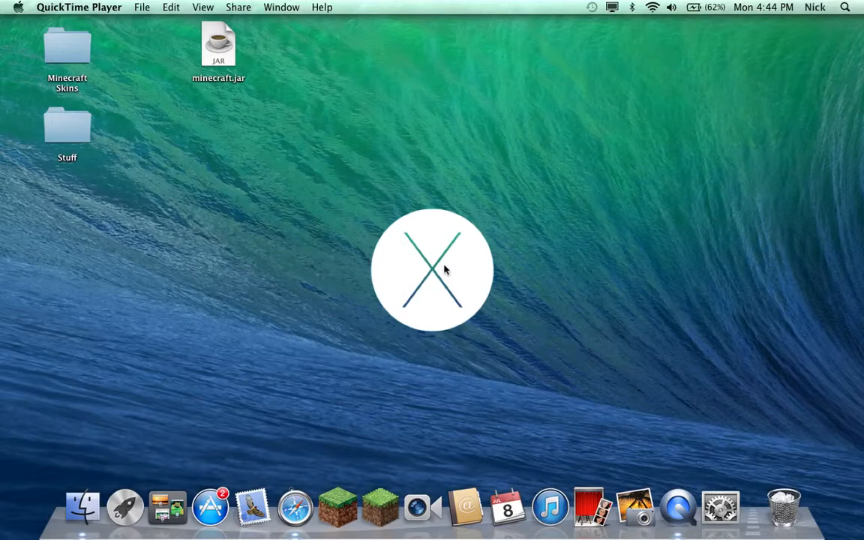
mouse_move(549, 362)
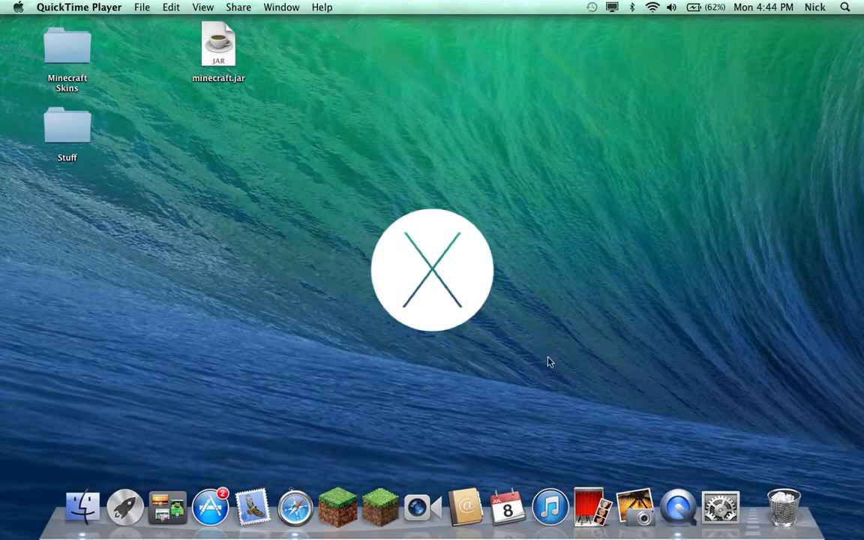
mouse_move(380, 507)
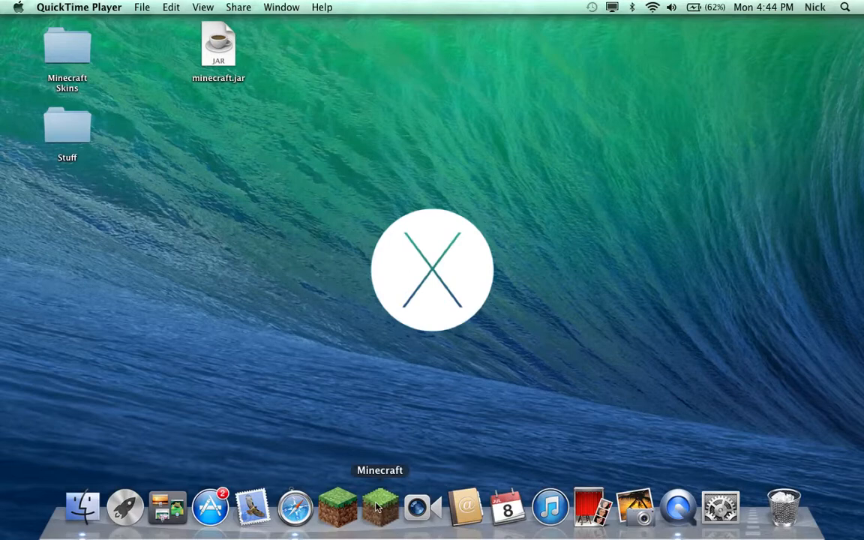
mouse_move(381, 513)
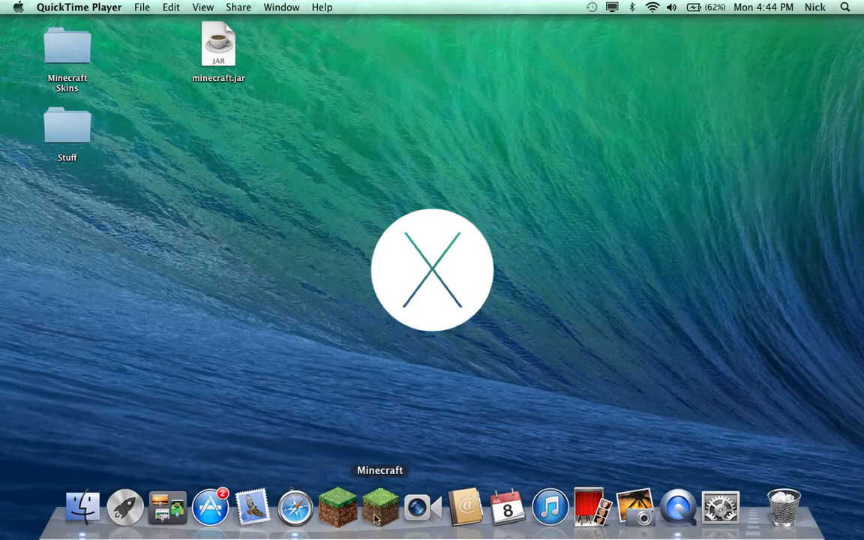
mouse_move(336, 507)
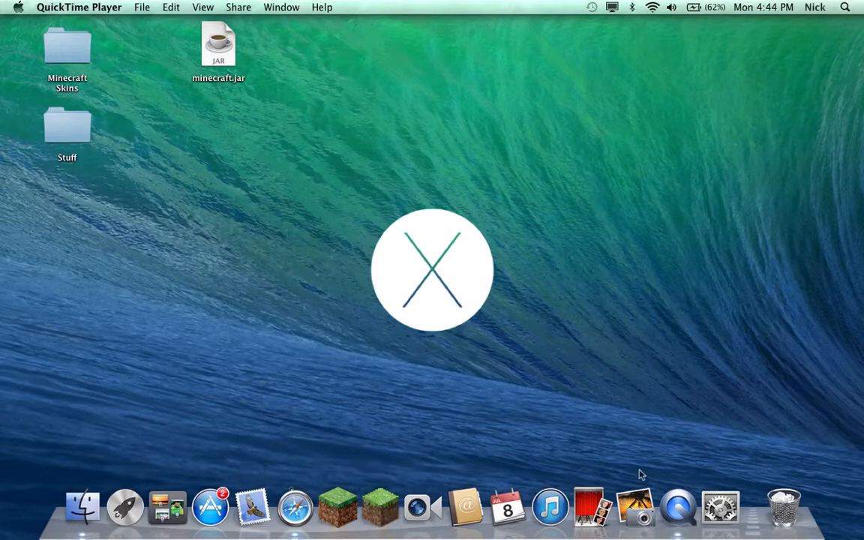
mouse_move(507, 509)
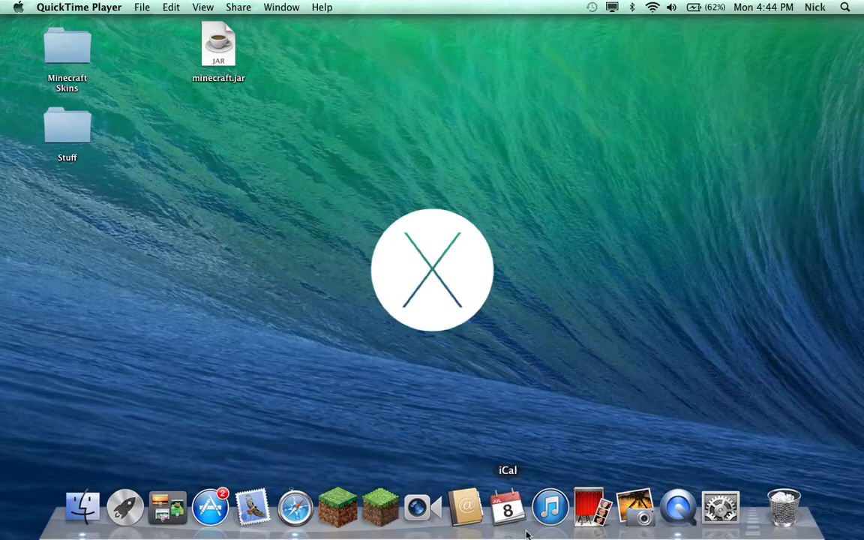
mouse_move(294, 507)
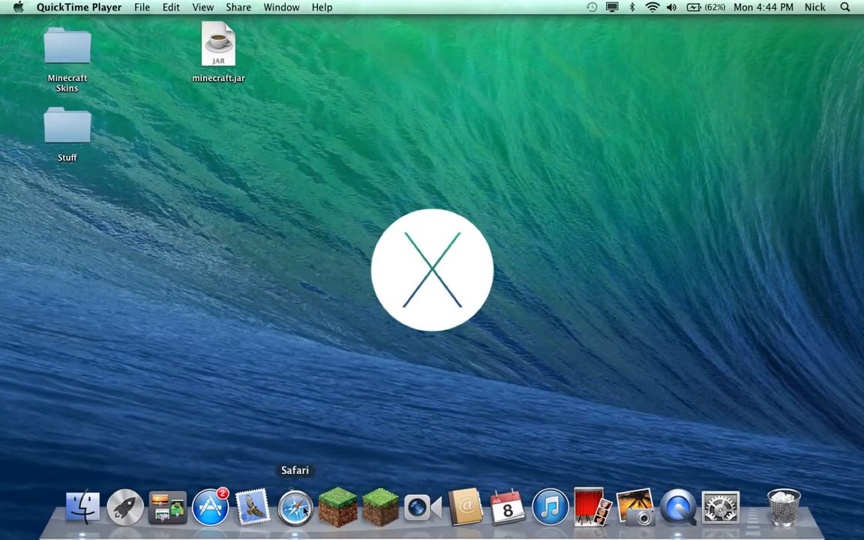
Search YouTube for 'how to install shaders on mac without magic launcher'.
click(294, 507)
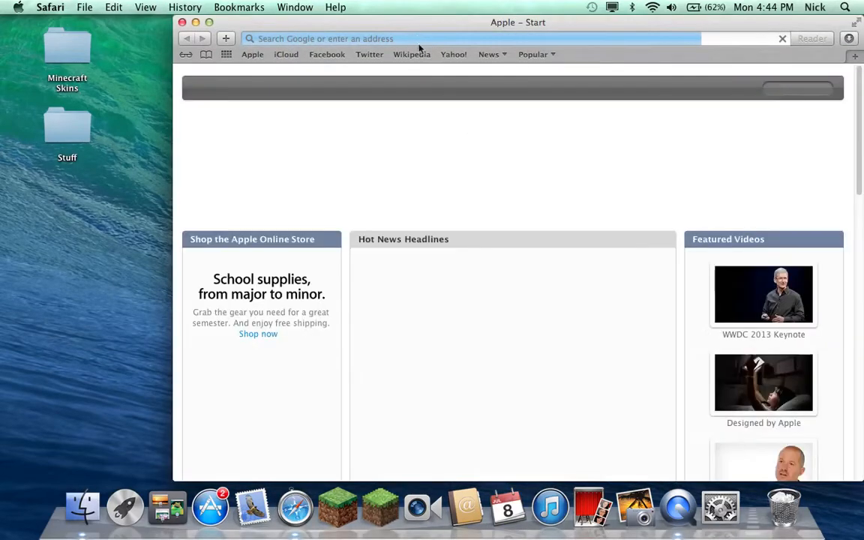
text(youtube.com)
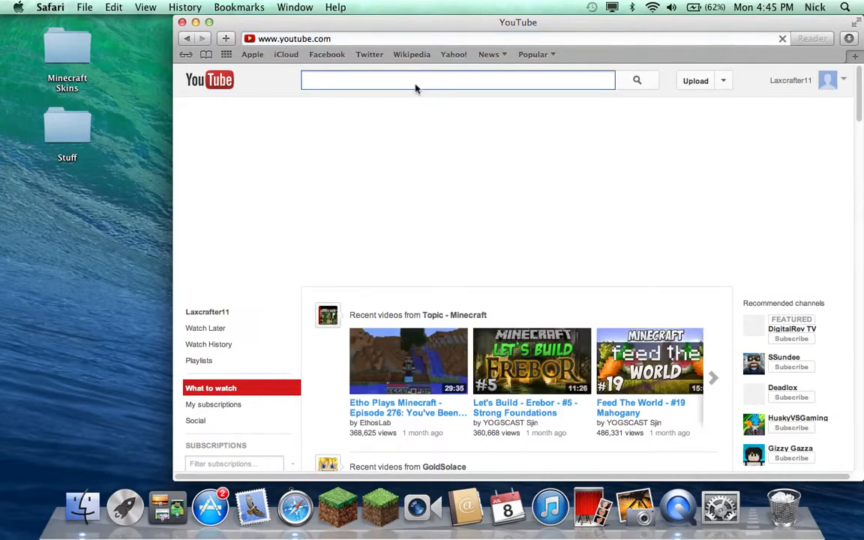
text(how to)
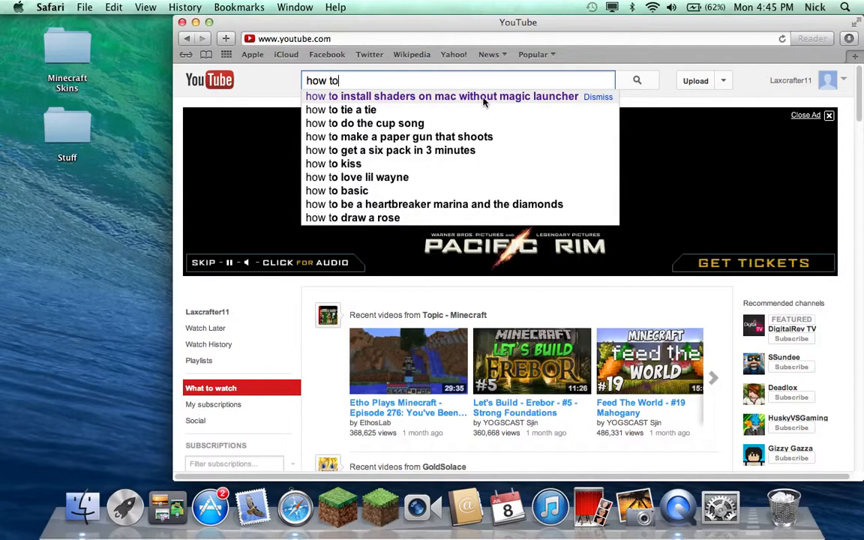
click(441, 96)
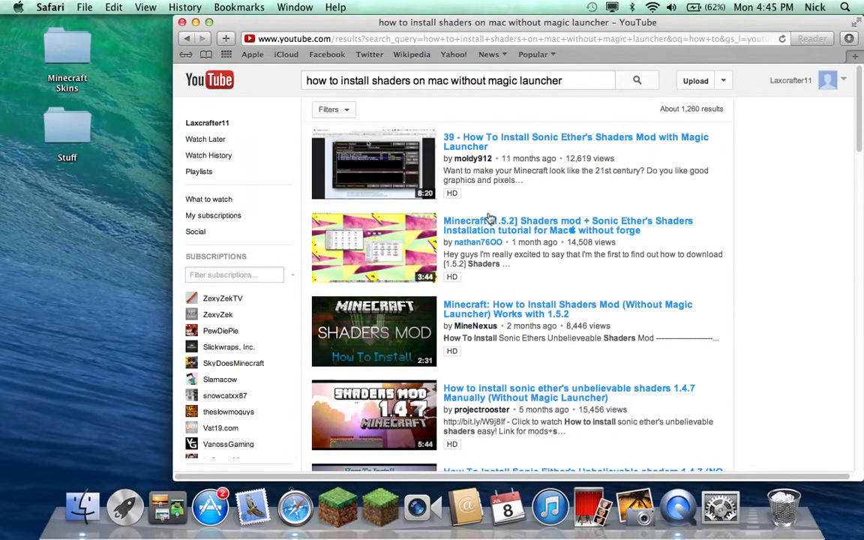
mouse_move(474, 225)
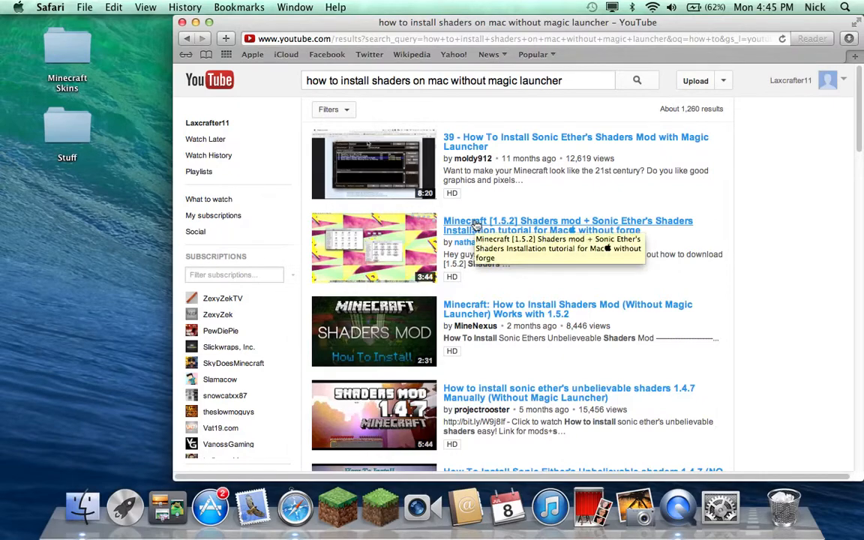
Start the Minecraft 1.5.2 shaders mod tutorial video and skip its advertisement.
click(567, 225)
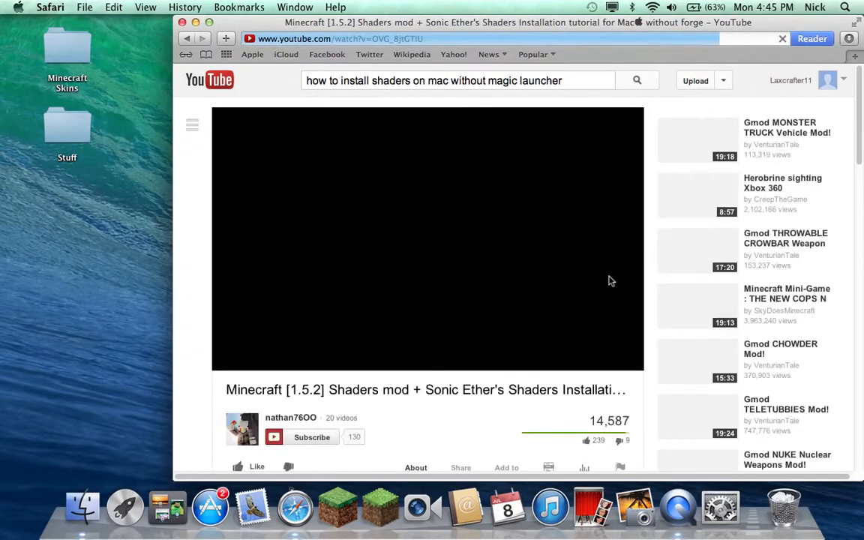
scroll(down, 3)
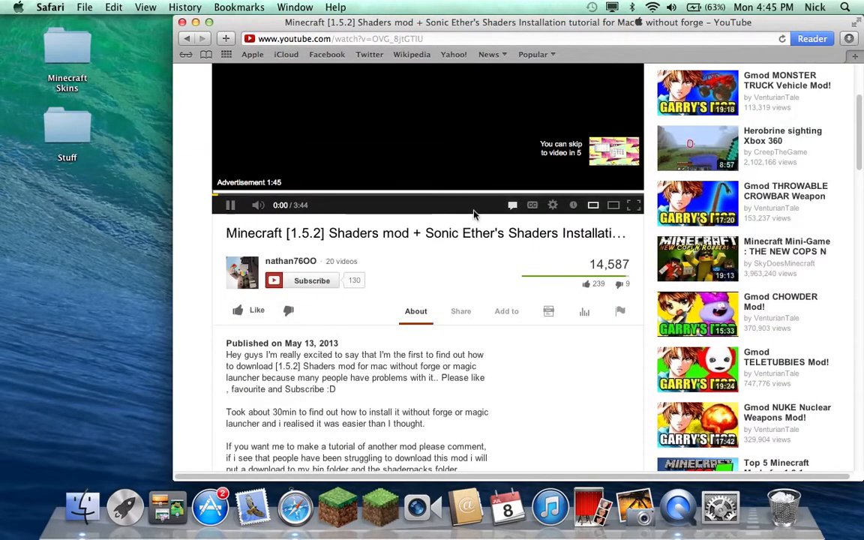
scroll(down, 3)
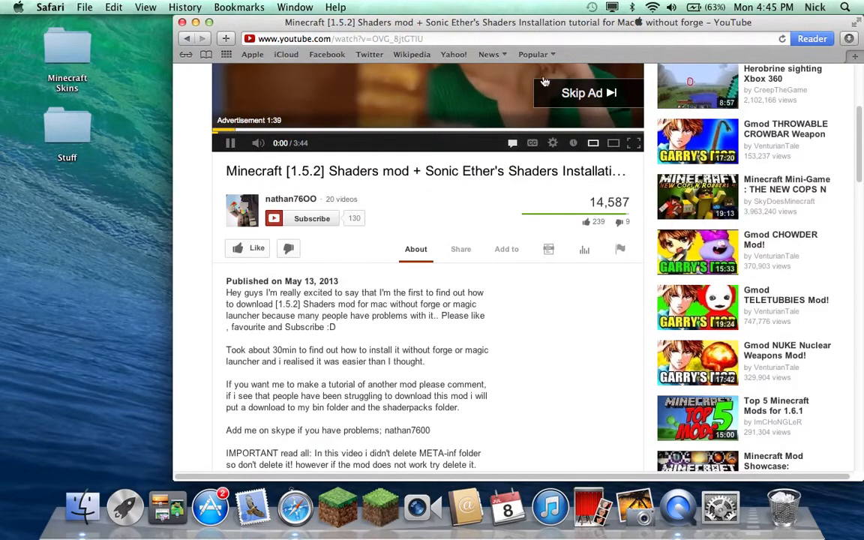
click(589, 93)
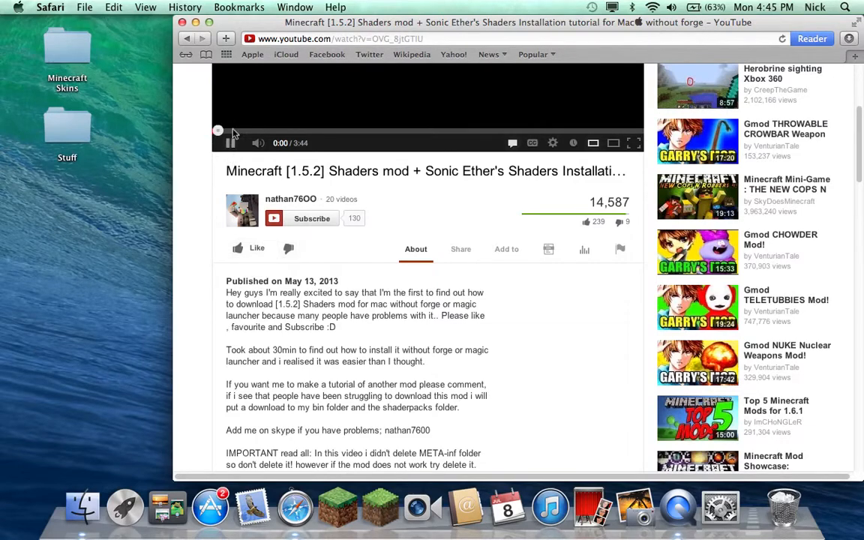
Reach the MediaFire bin-folder link in the video's description.
click(231, 142)
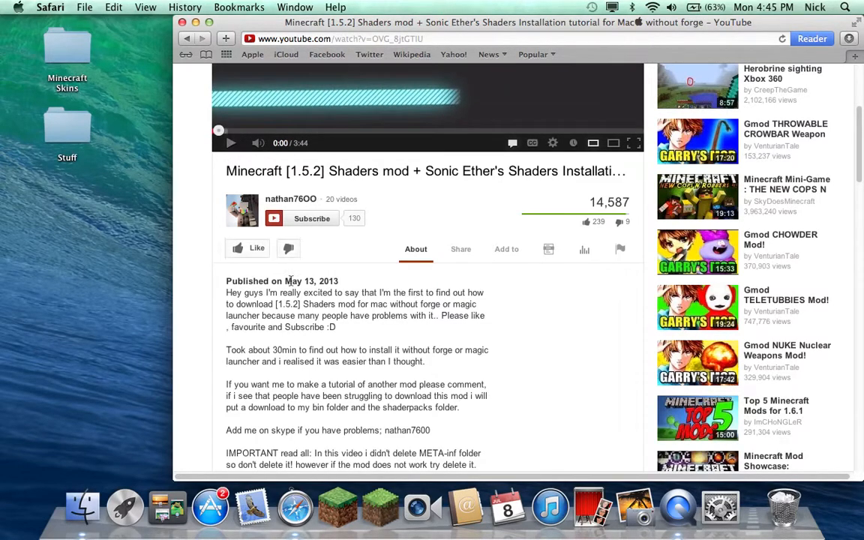
scroll(down, 3)
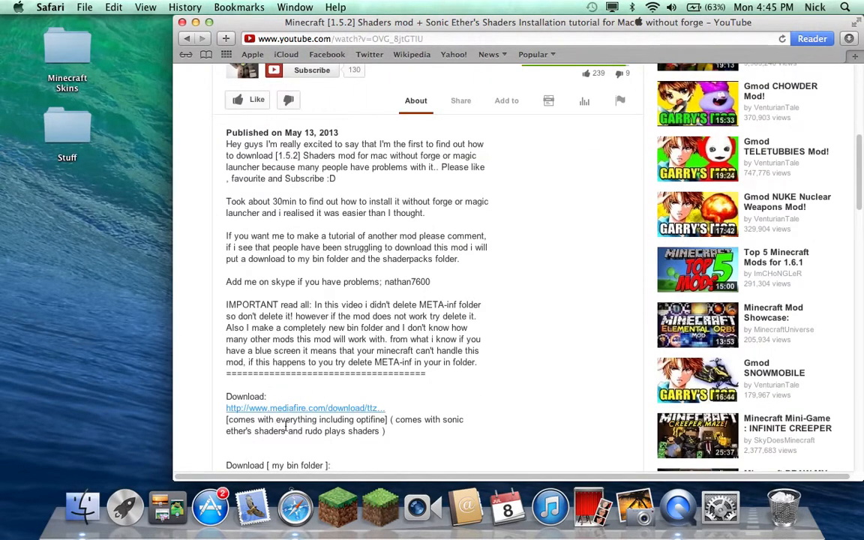
mouse_move(298, 411)
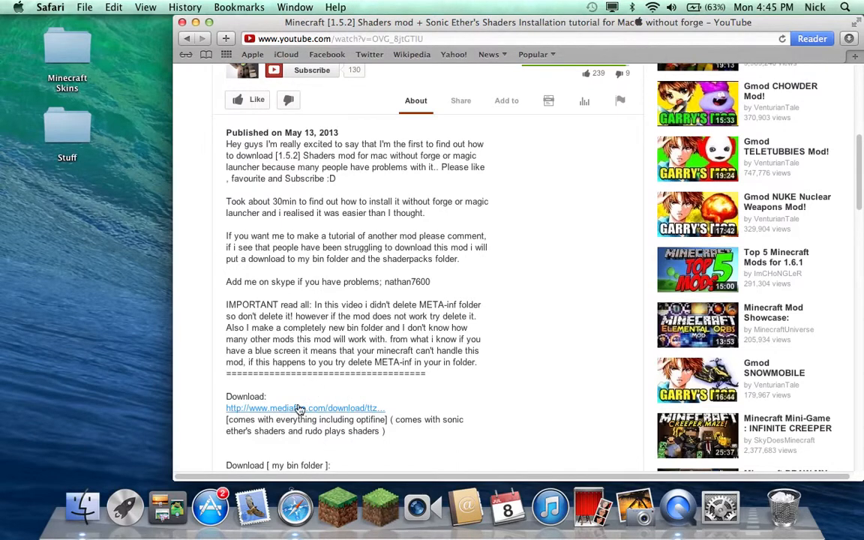
mouse_move(306, 408)
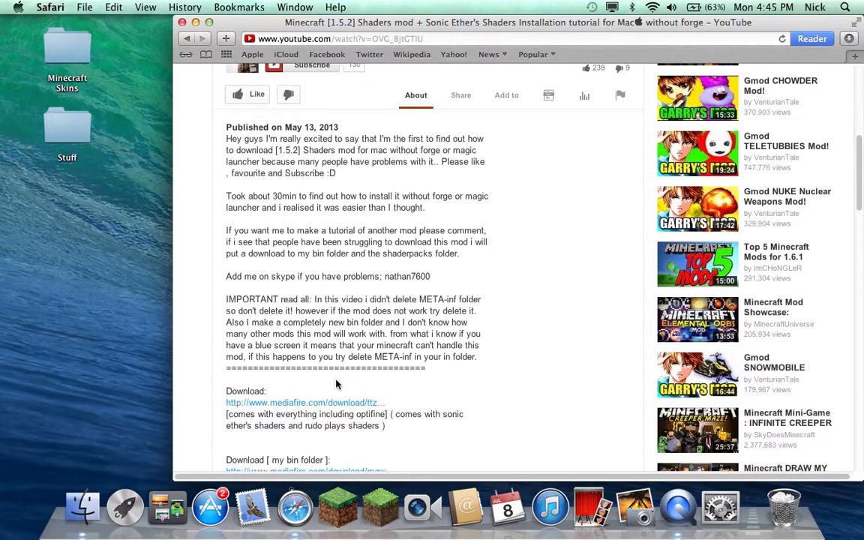
scroll(down, 3)
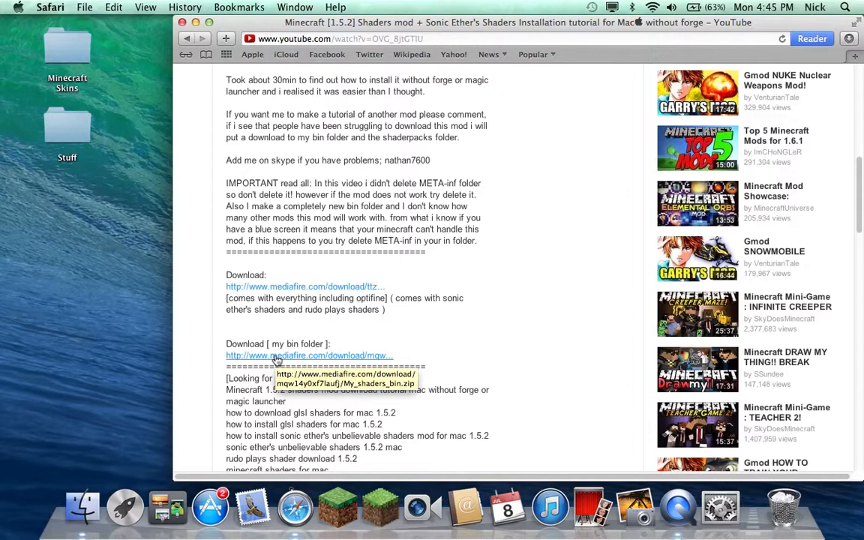
mouse_move(276, 345)
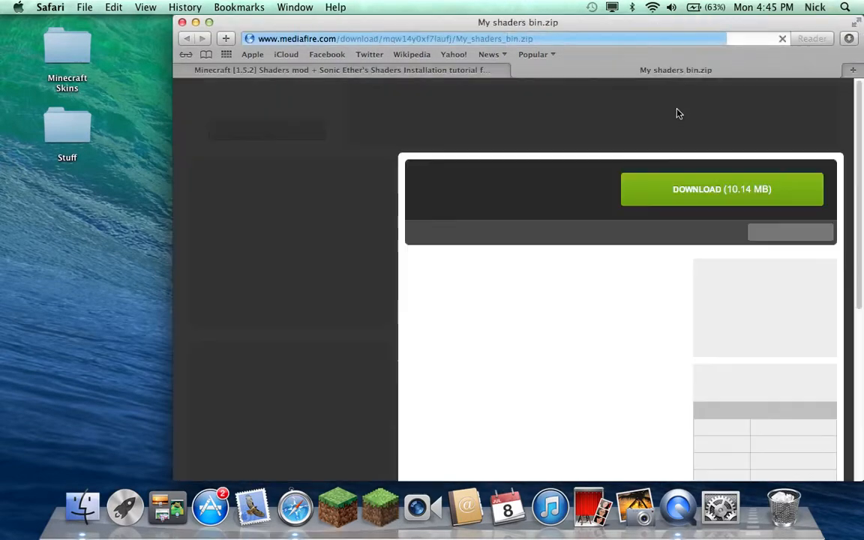
Download My shaders bin.zip from MediaFire and hide Safari while it decompresses.
click(720, 189)
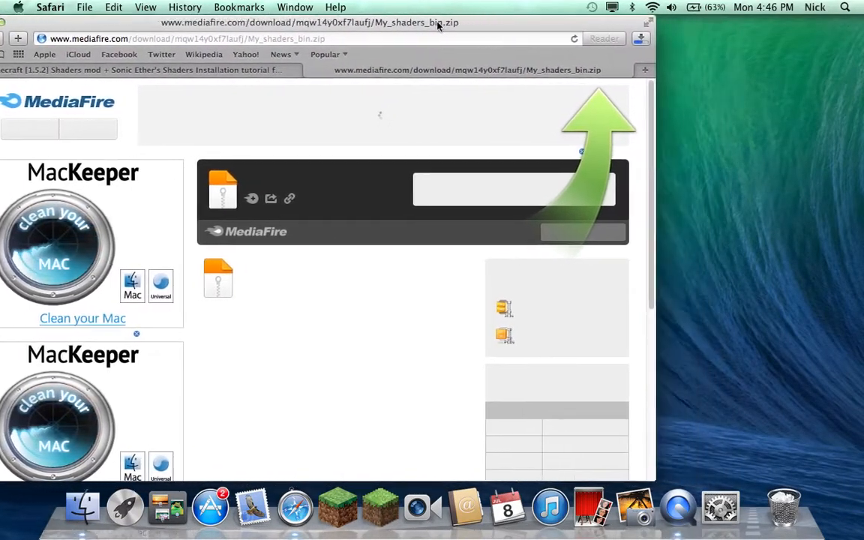
click(630, 39)
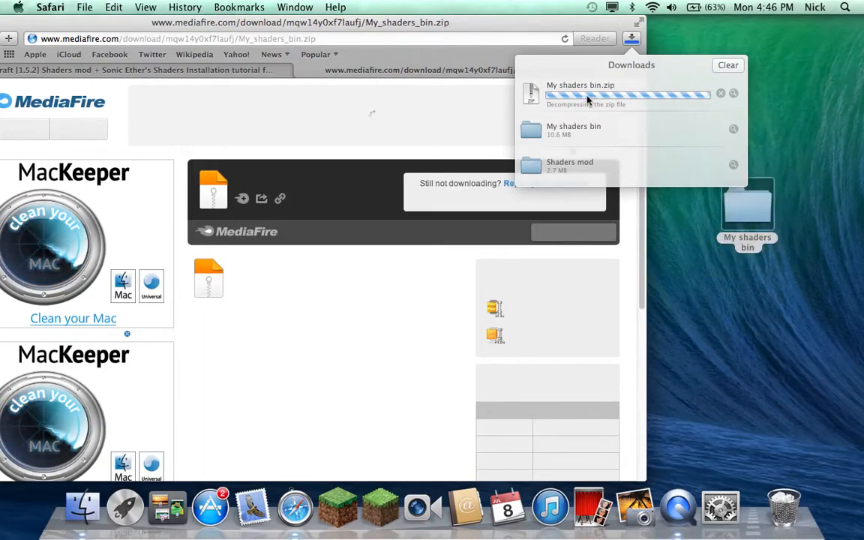
mouse_move(557, 72)
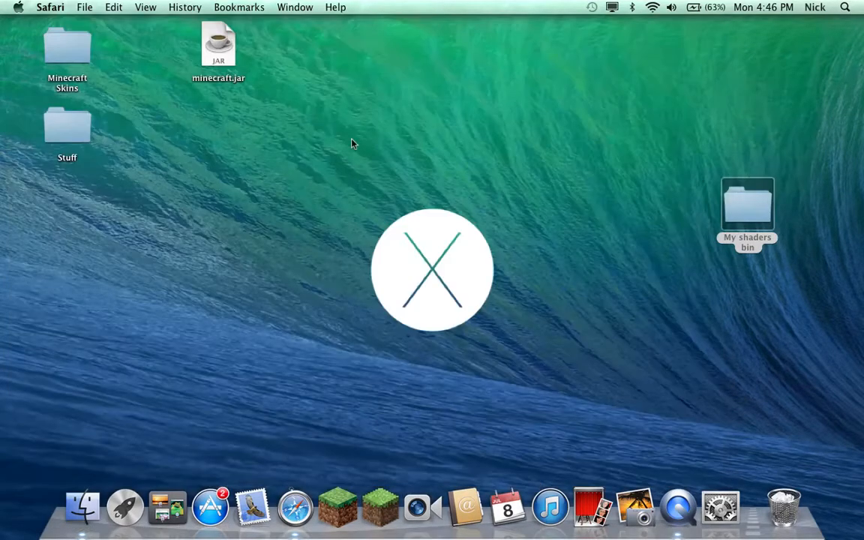
Tidy the desktop and pull The Unarchiver out of the Trash onto it.
drag(748, 207, 416, 105)
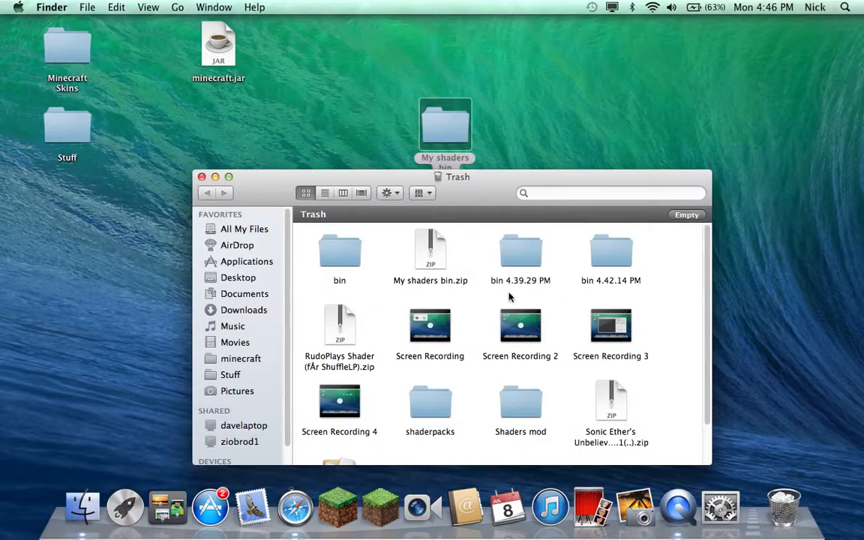
scroll(down, 3)
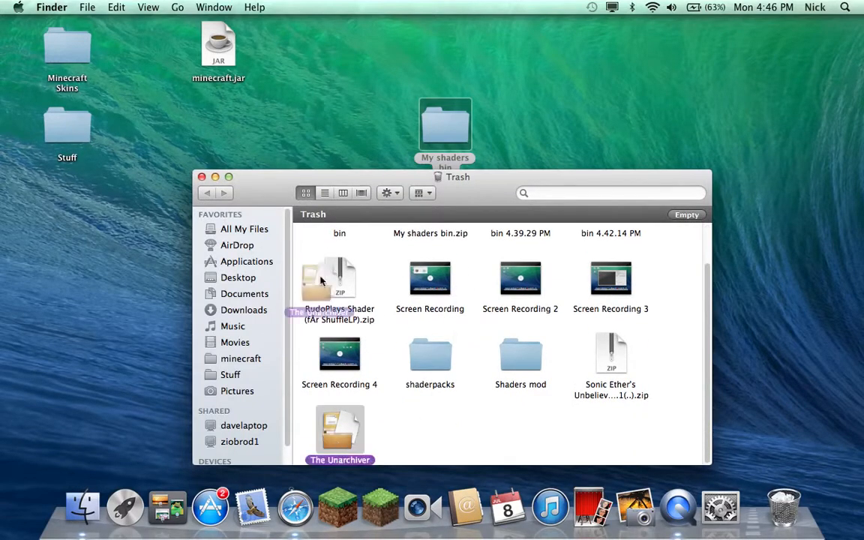
drag(339, 435, 294, 45)
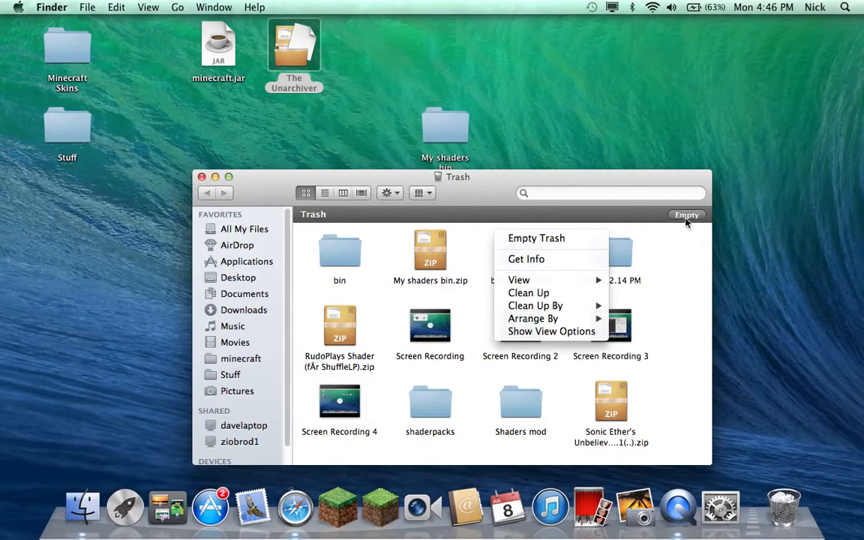
Empty the Trash permanently, confirming the erase.
click(537, 237)
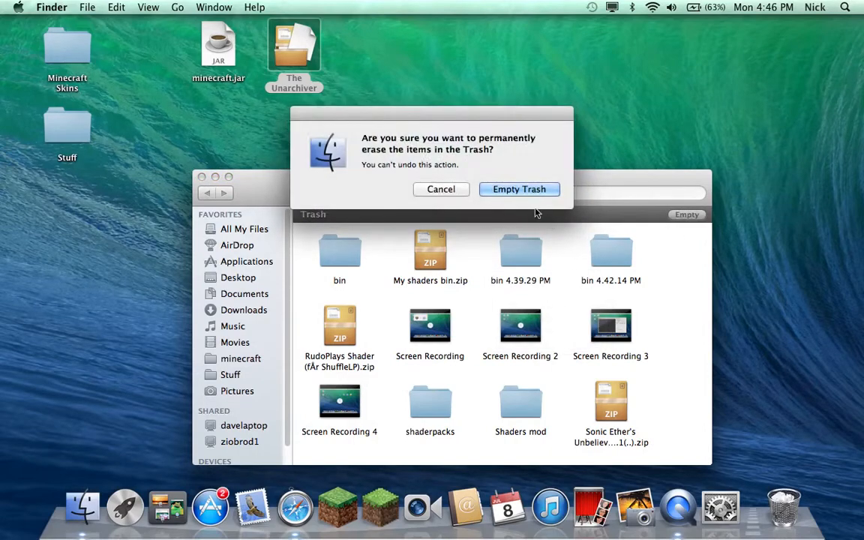
click(520, 189)
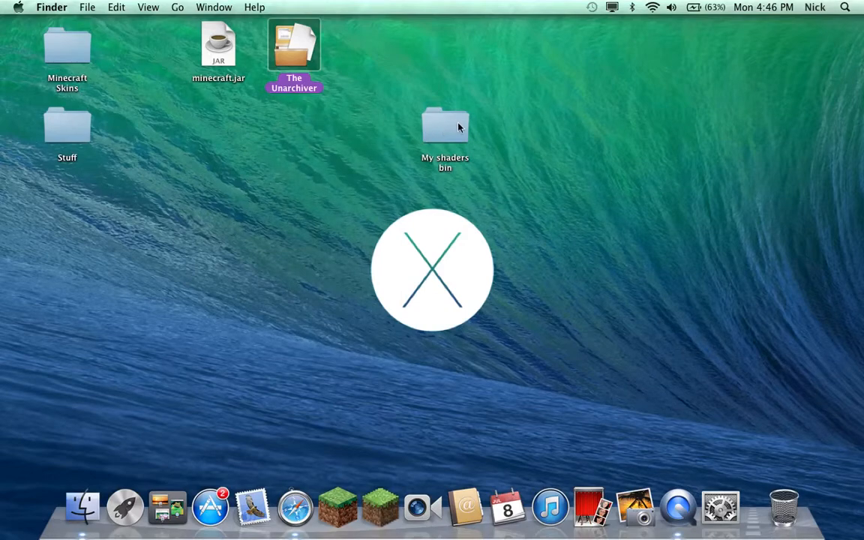
click(444, 124)
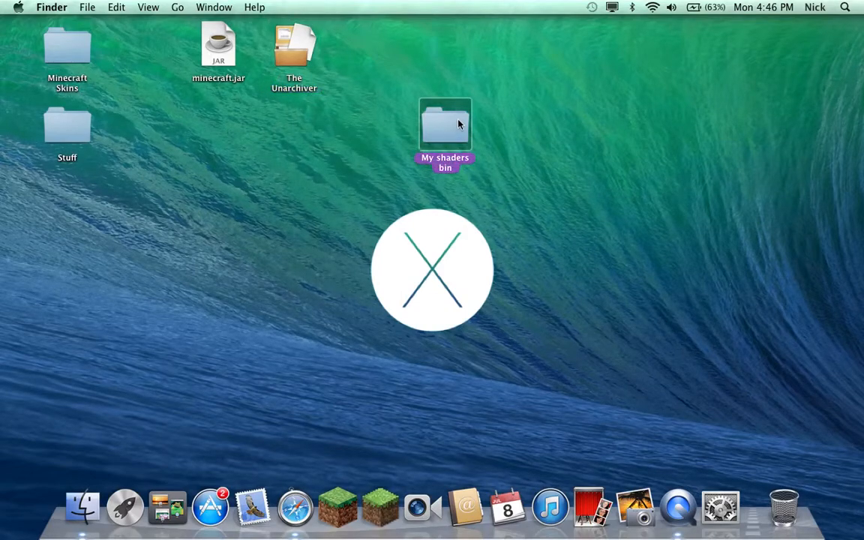
double_click(444, 128)
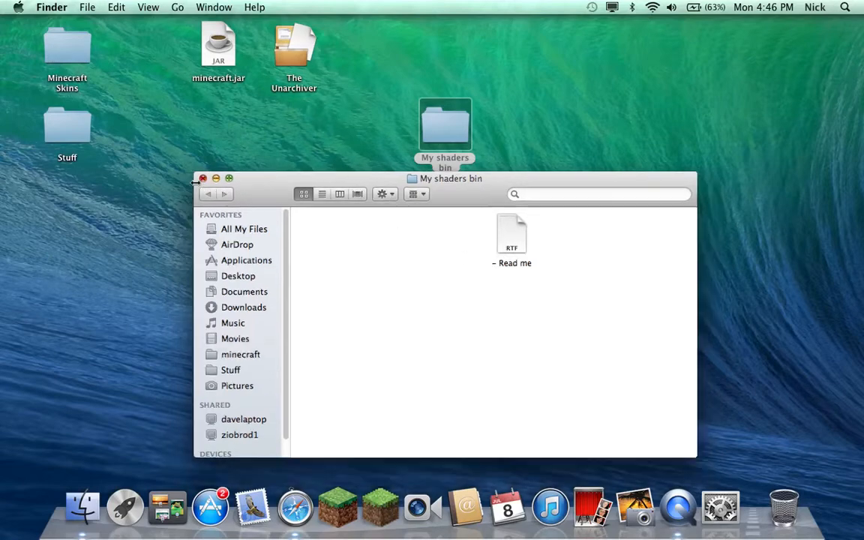
click(202, 179)
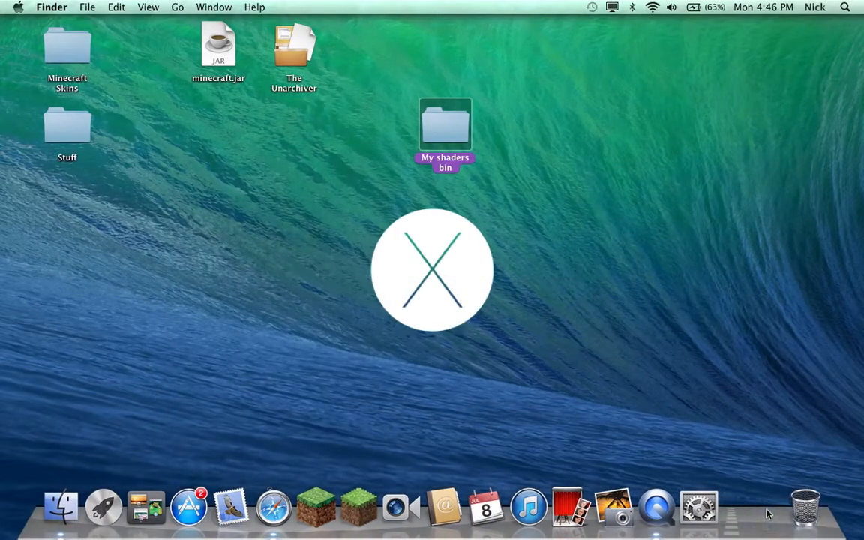
mouse_move(720, 507)
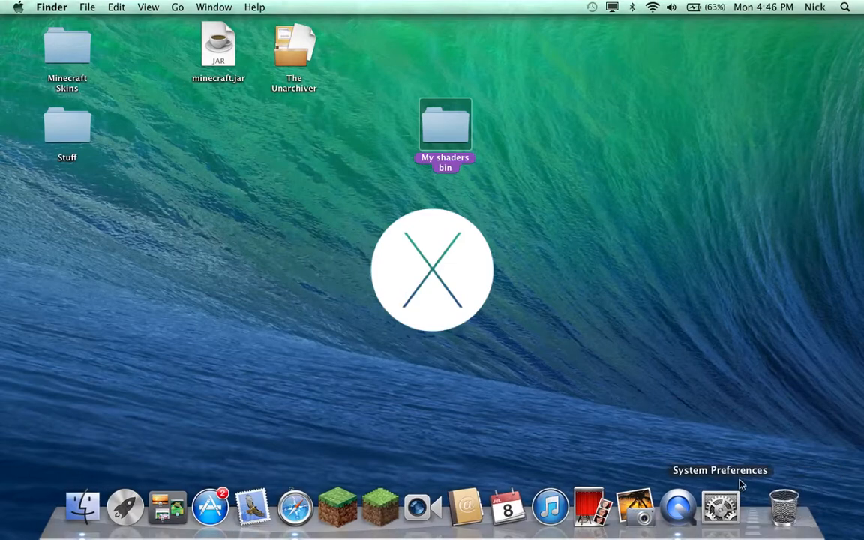
drag(444, 128, 824, 368)
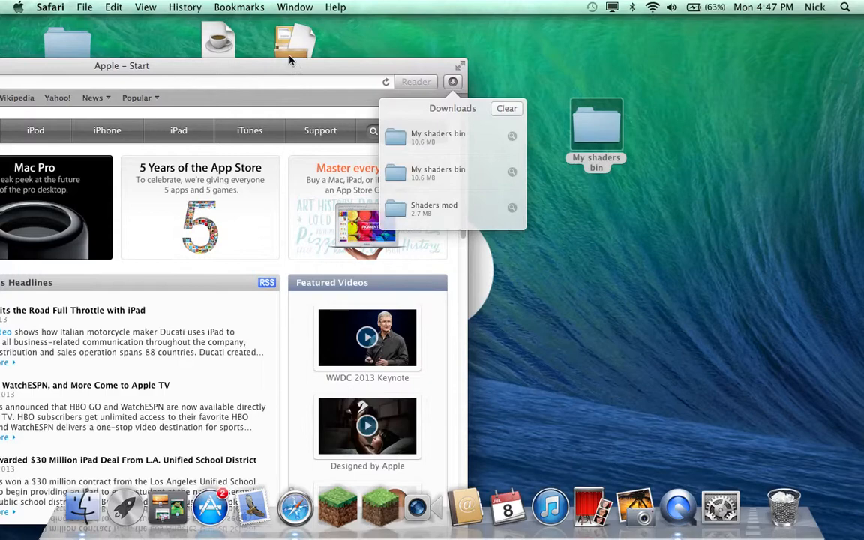
mouse_move(359, 78)
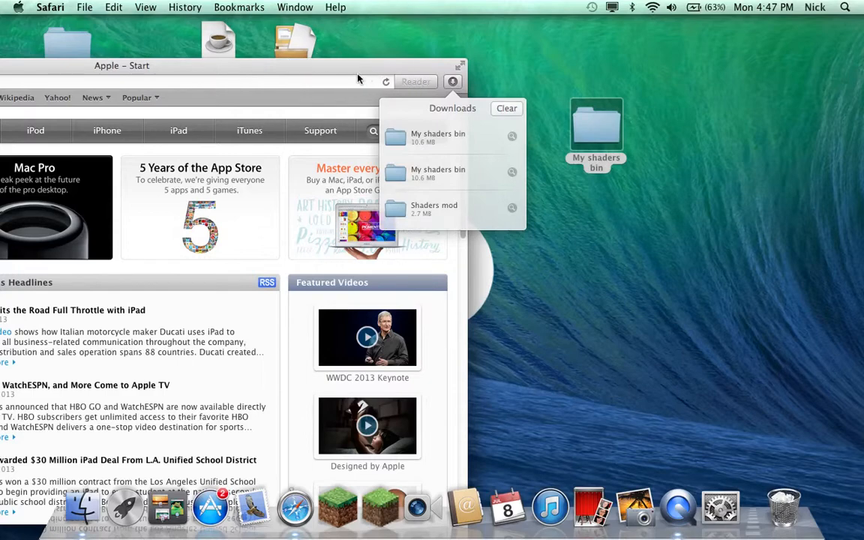
mouse_move(368, 75)
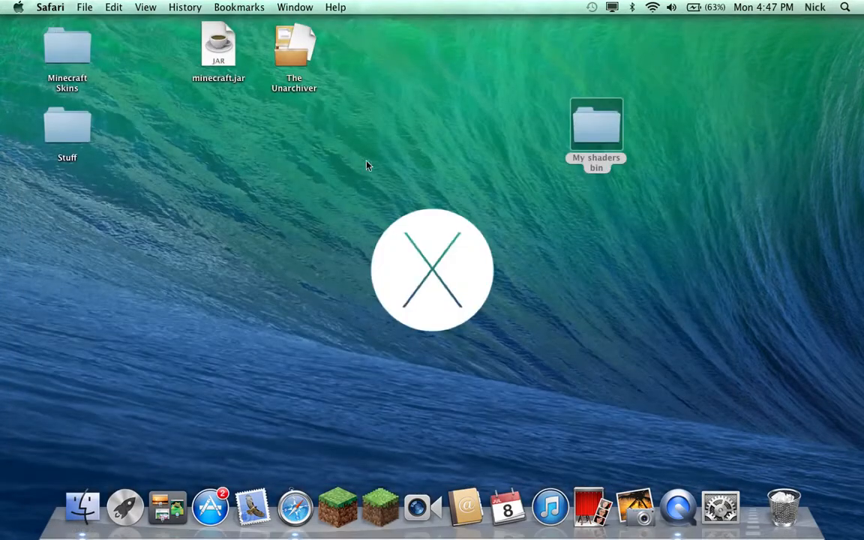
Extract the re-downloaded My shaders bin item so bin and shaderpacks appear on the desktop.
double_click(595, 128)
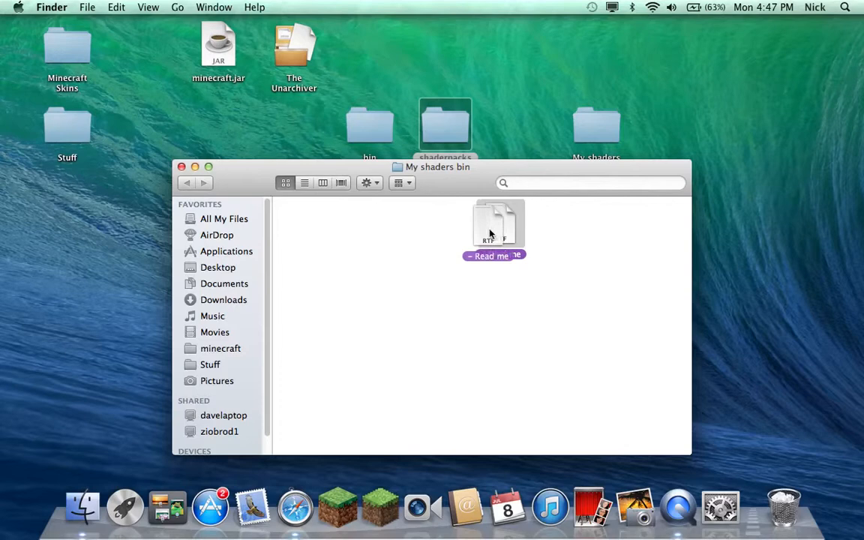
Read the Read me, then move bin and shaderpacks into the minecraft folder, replacing bin.
double_click(493, 225)
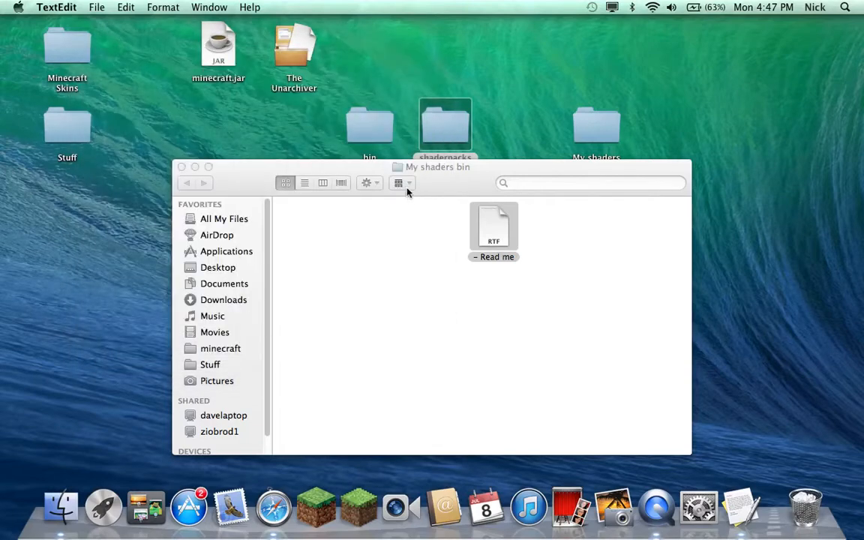
click(181, 167)
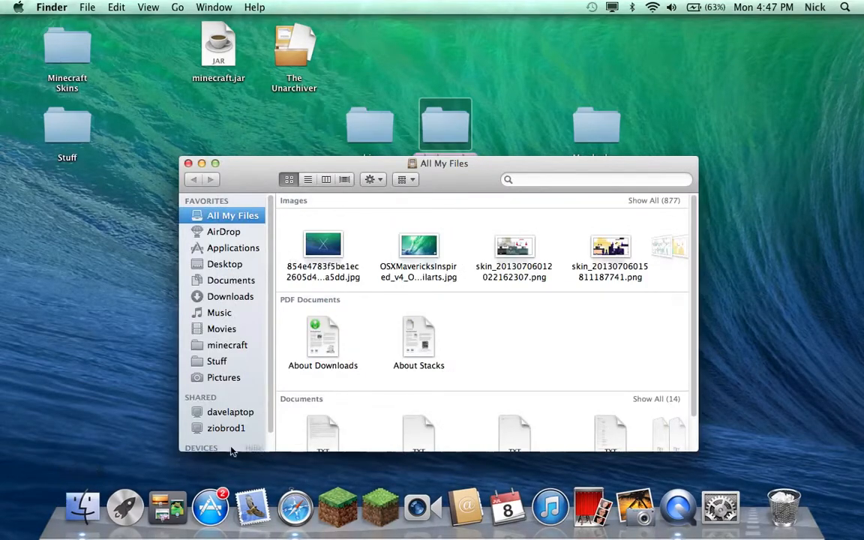
click(228, 344)
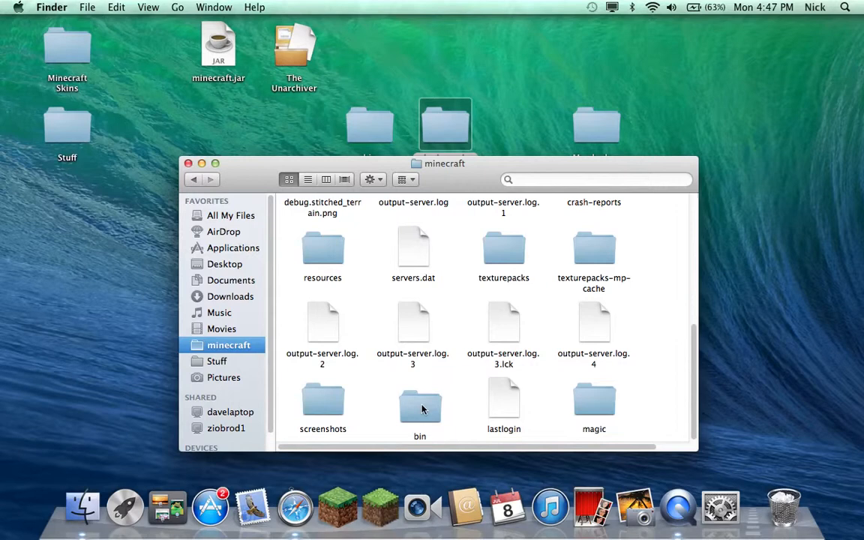
click(420, 402)
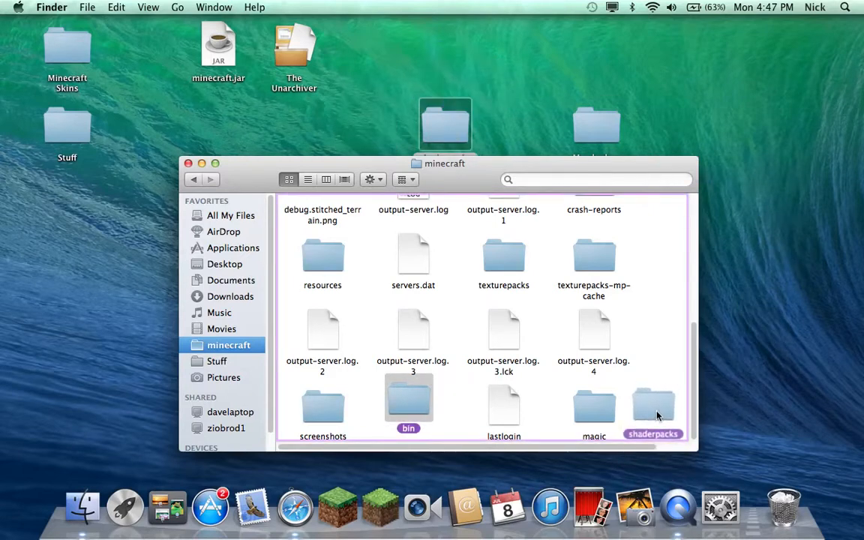
click(189, 162)
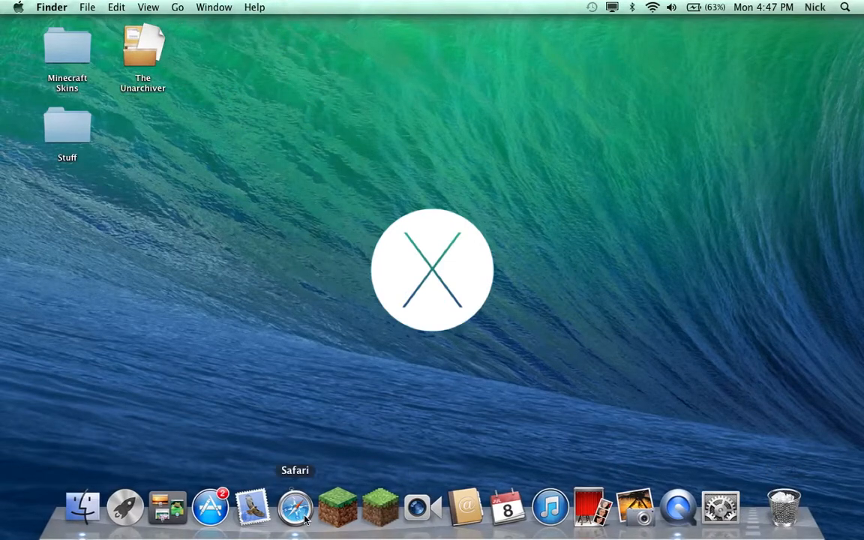
Bring up and dismiss the Dock's Finder shortcuts list.
right_click(294, 507)
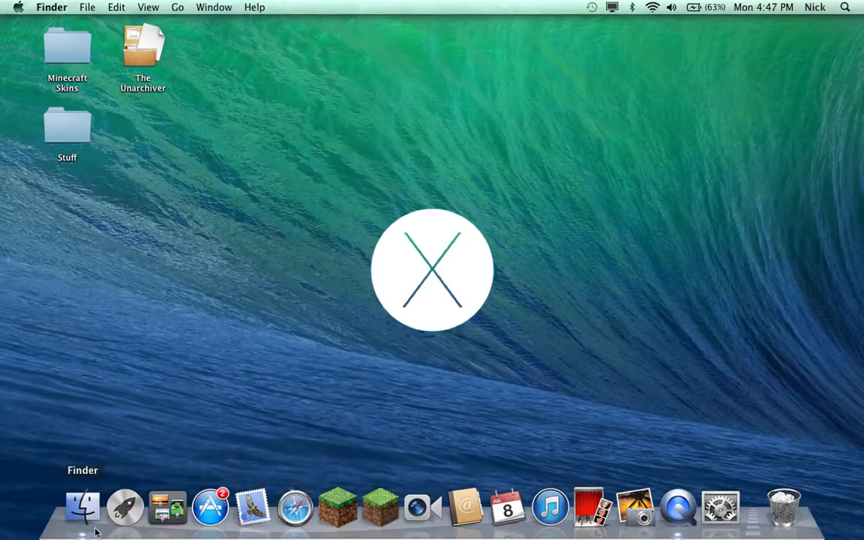
right_click(83, 507)
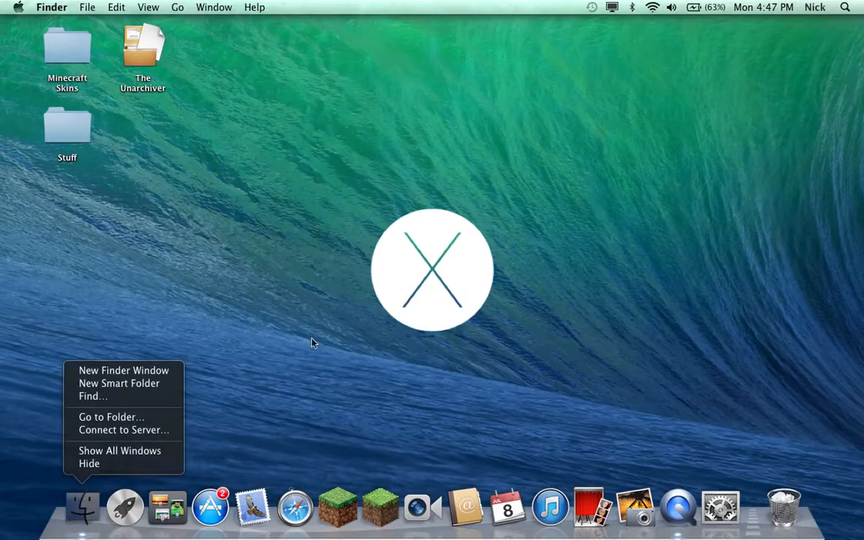
click(363, 429)
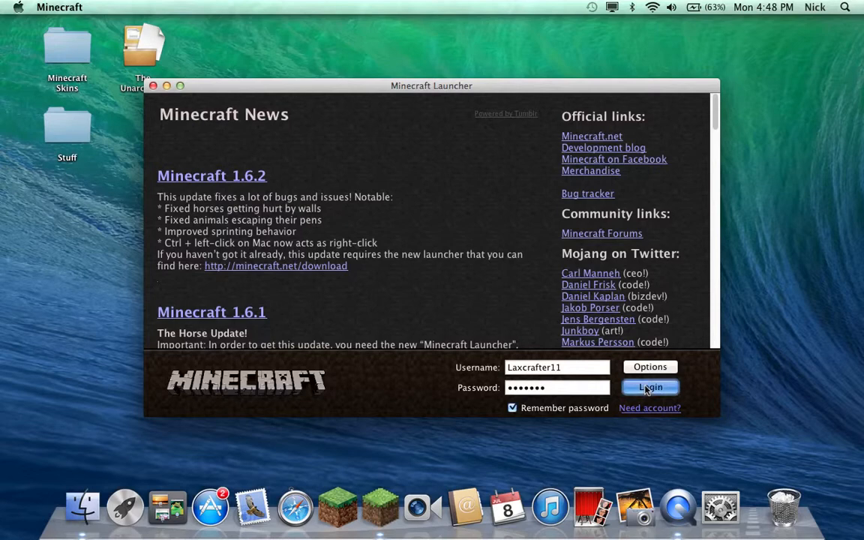
Log in through the Minecraft Launcher and start Minecraft 1.5.2.
click(650, 387)
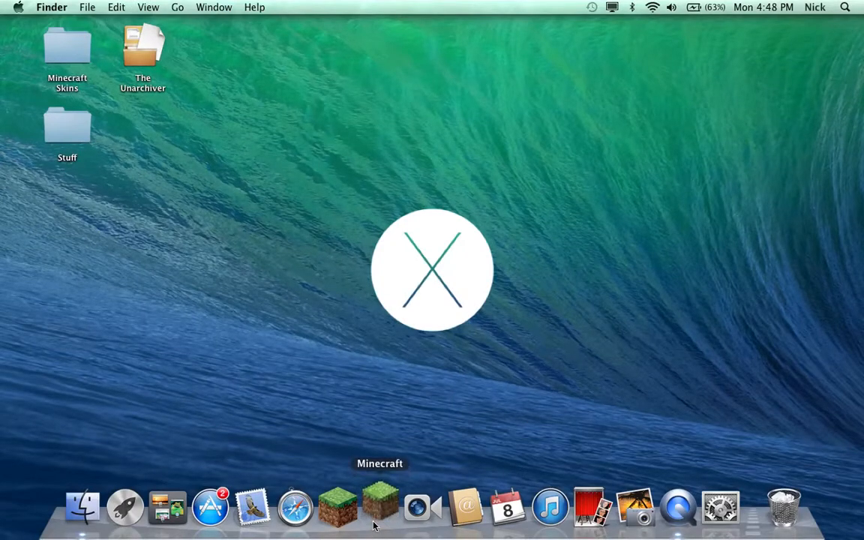
click(381, 507)
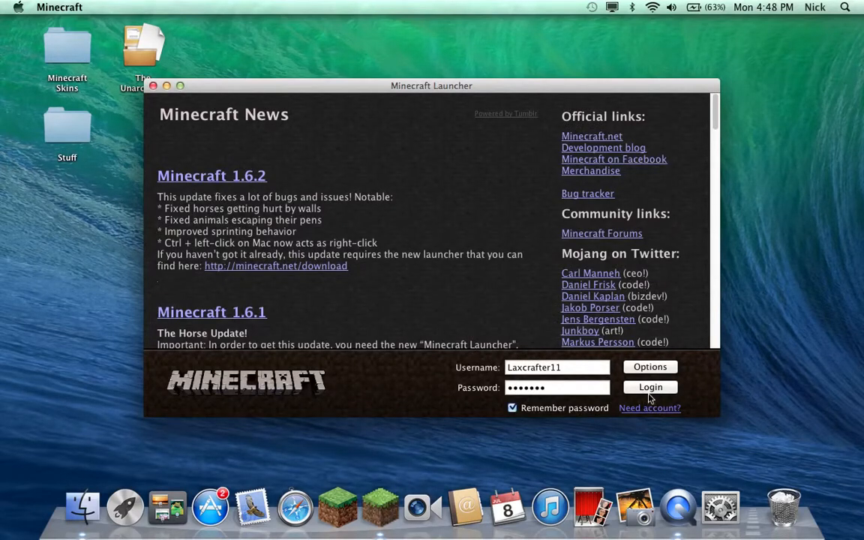
click(649, 387)
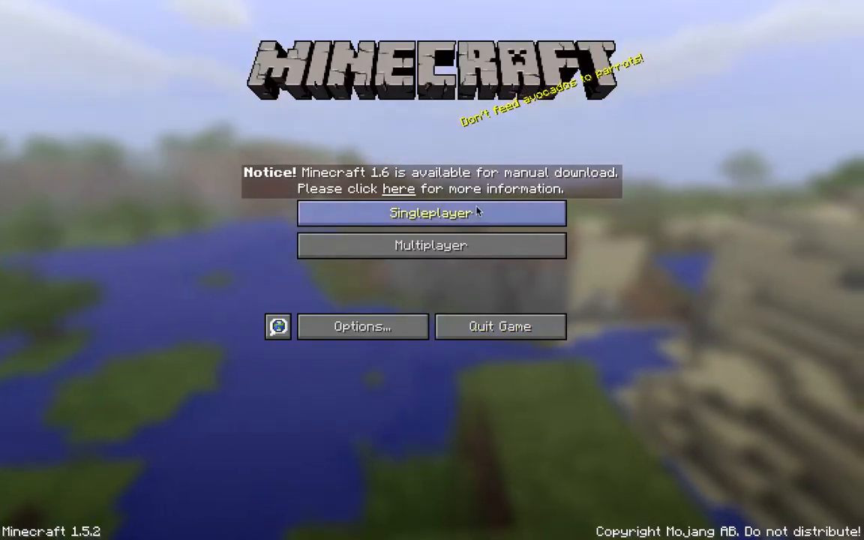
Choose the Hillside Manor [1.5] world from the Singleplayer list.
click(431, 213)
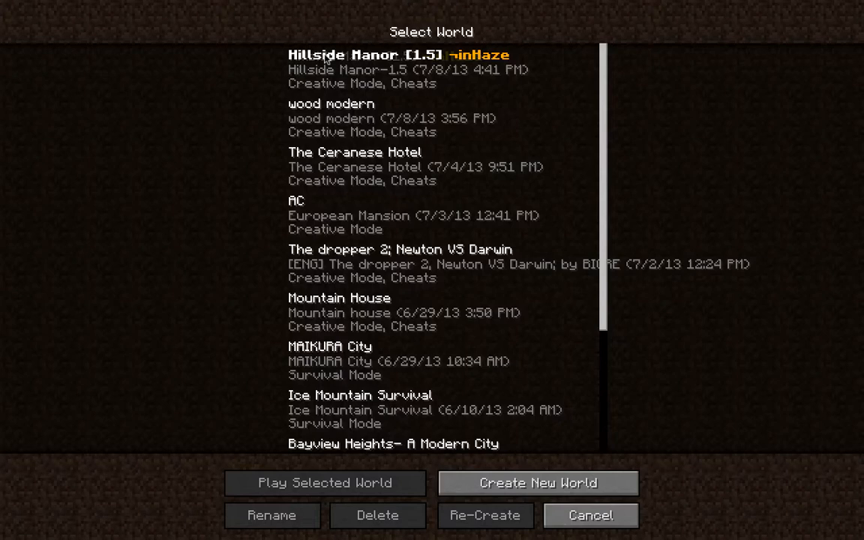
click(432, 69)
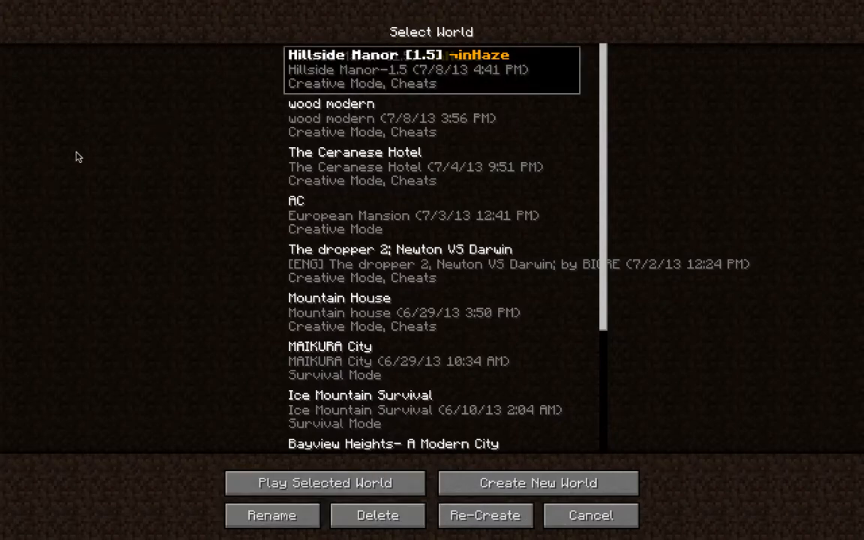
mouse_move(325, 483)
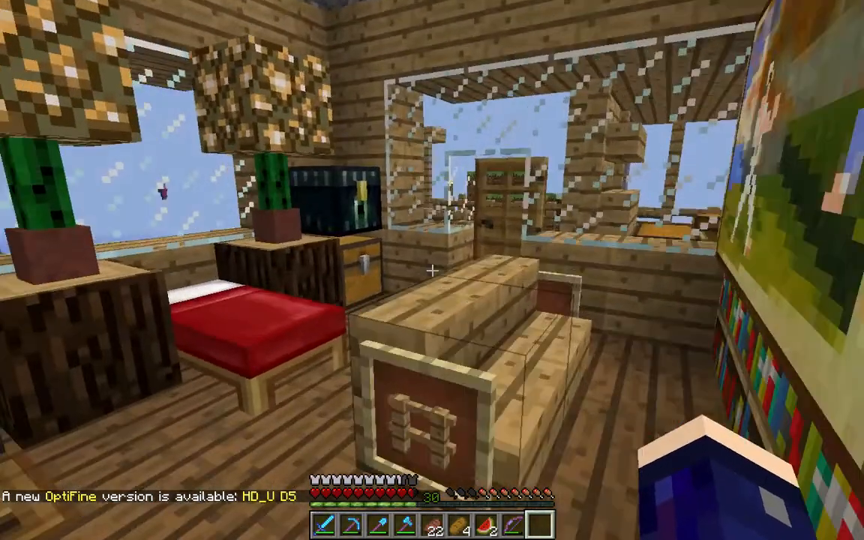
Select Sonic Ether's Unbelievable Shaders in the Shaders options and return to the game menu.
key(Escape)
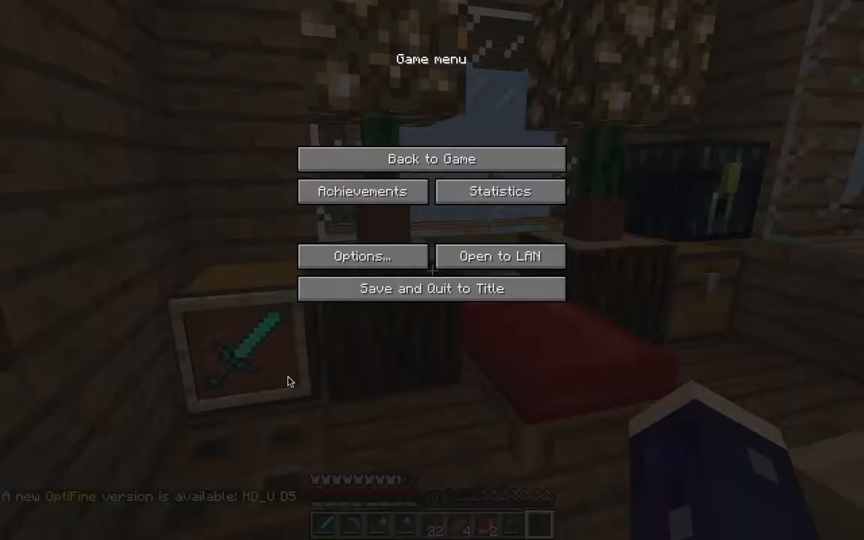
click(363, 255)
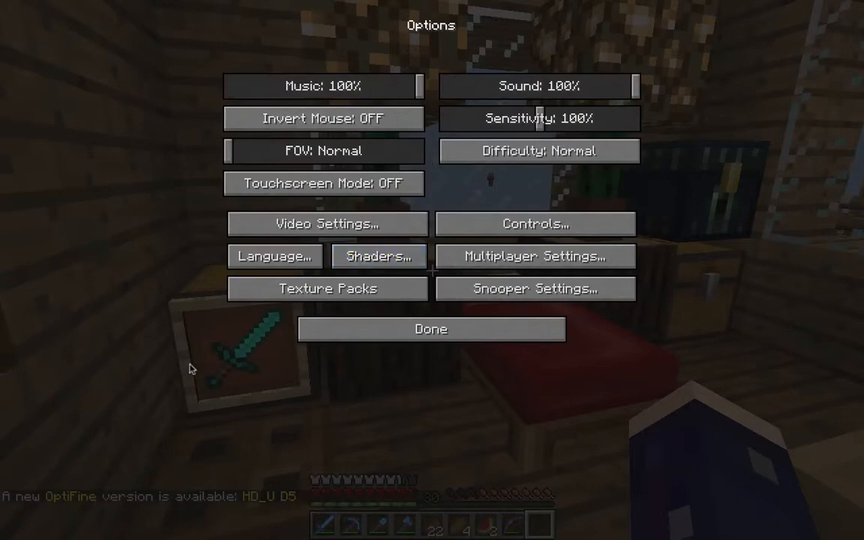
mouse_move(378, 255)
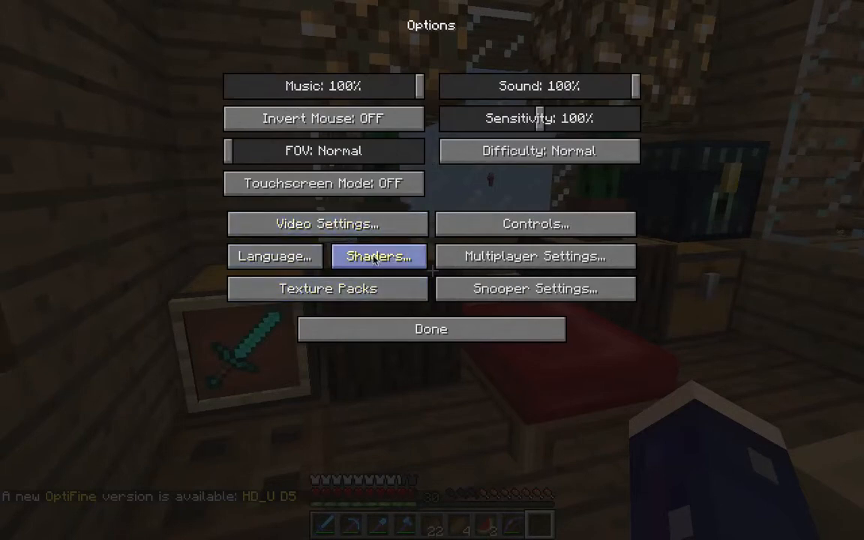
click(378, 255)
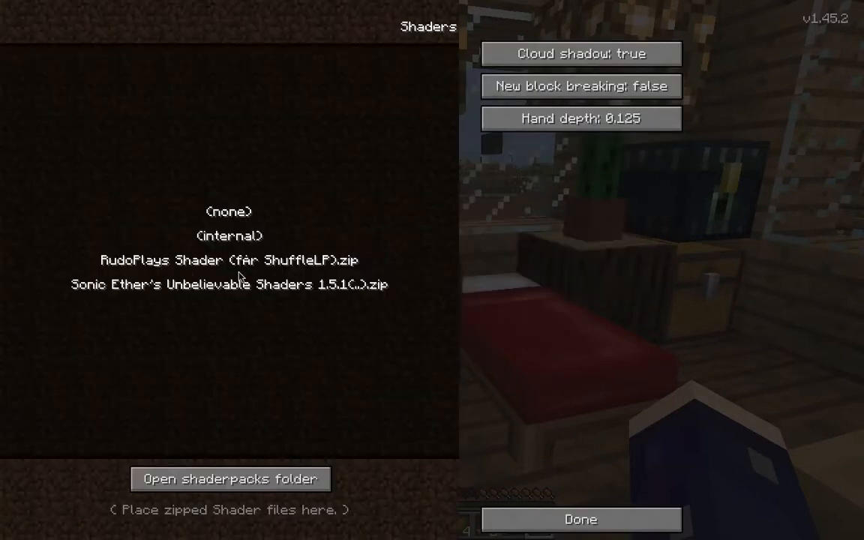
click(228, 285)
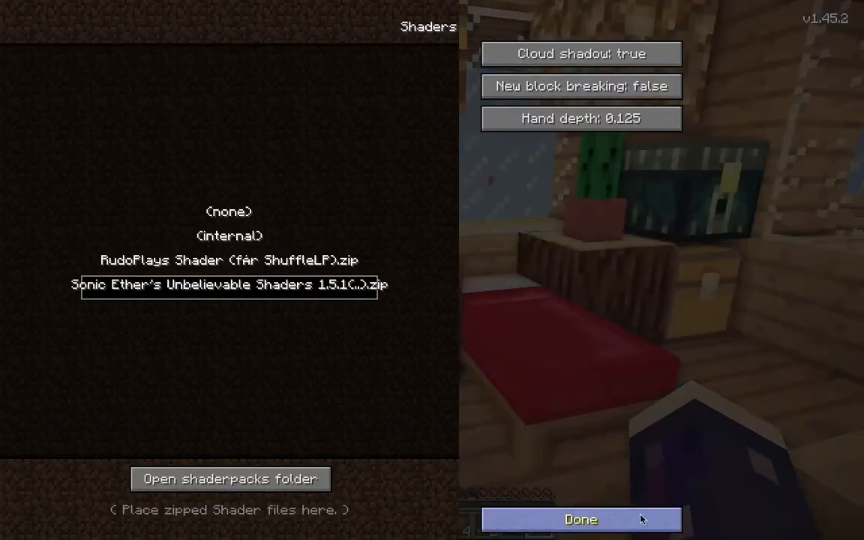
click(581, 519)
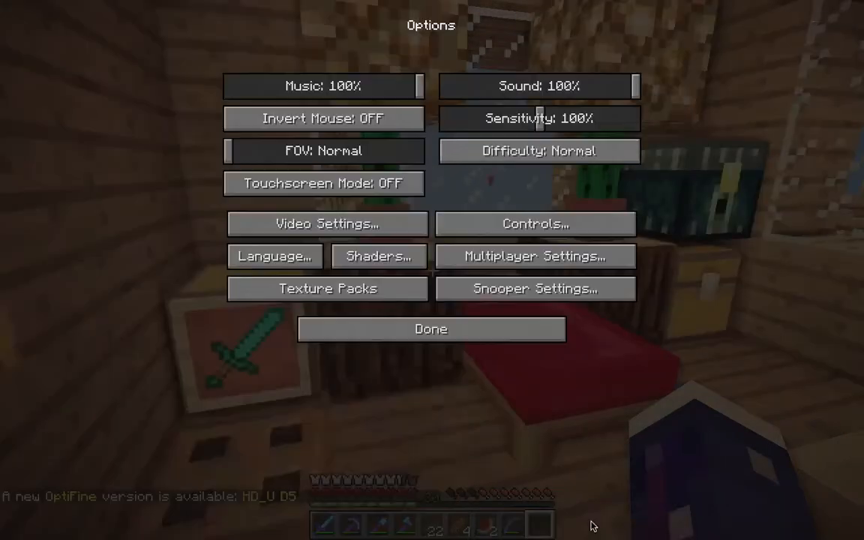
click(431, 328)
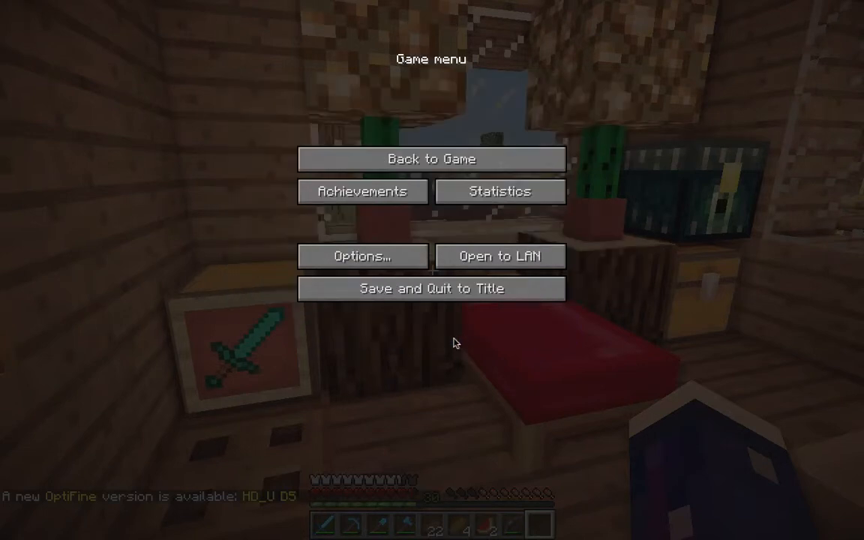
Resume Hillside Manor and walk around viewing the shader lighting and shadows.
click(432, 159)
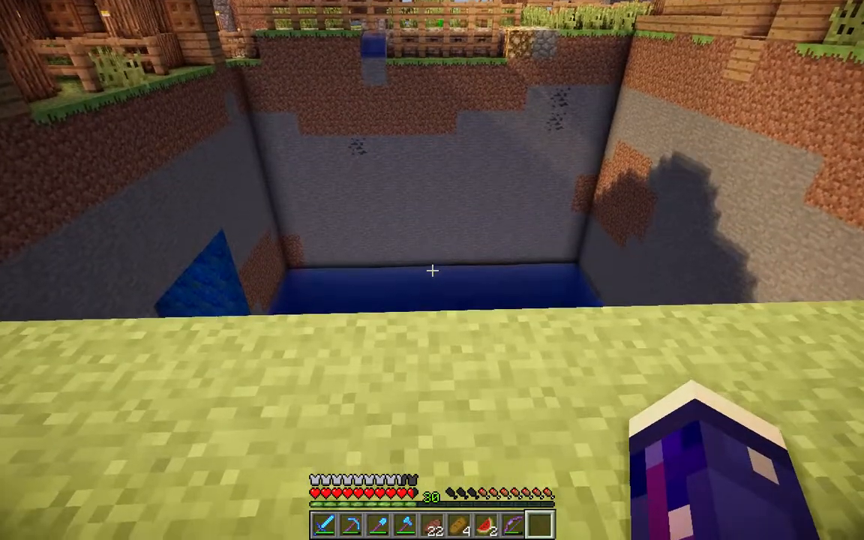
mouse_move(432, 270)
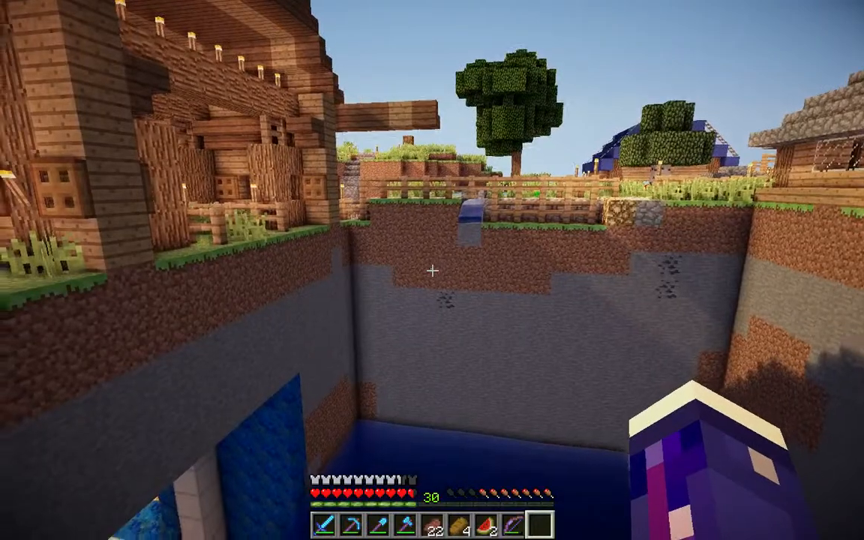
mouse_move(432, 270)
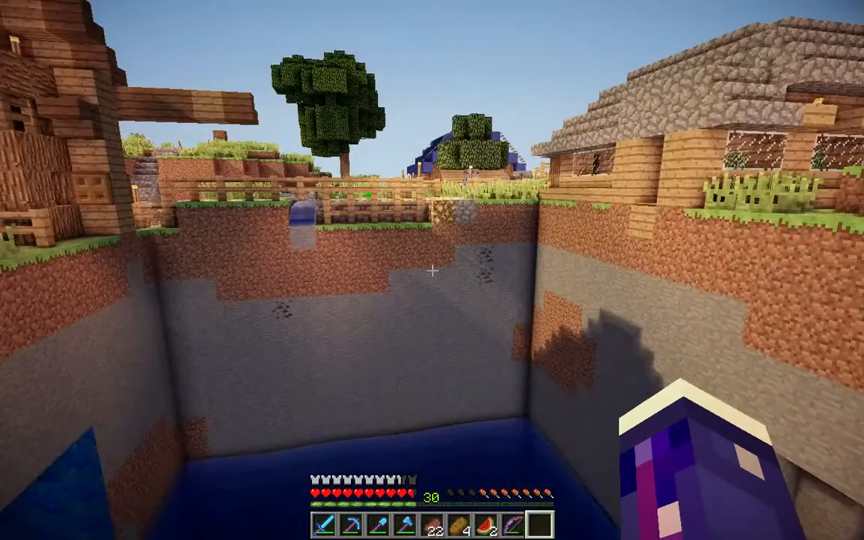
mouse_move(432, 270)
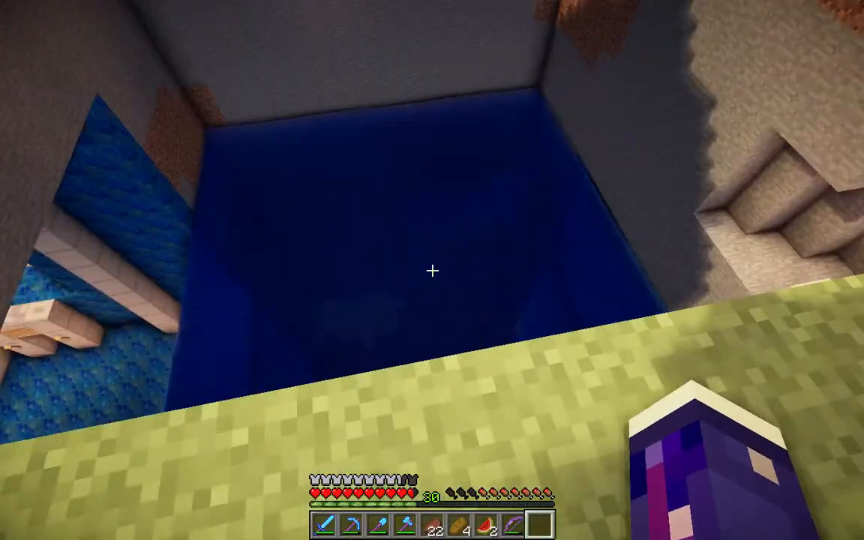
mouse_move(432, 270)
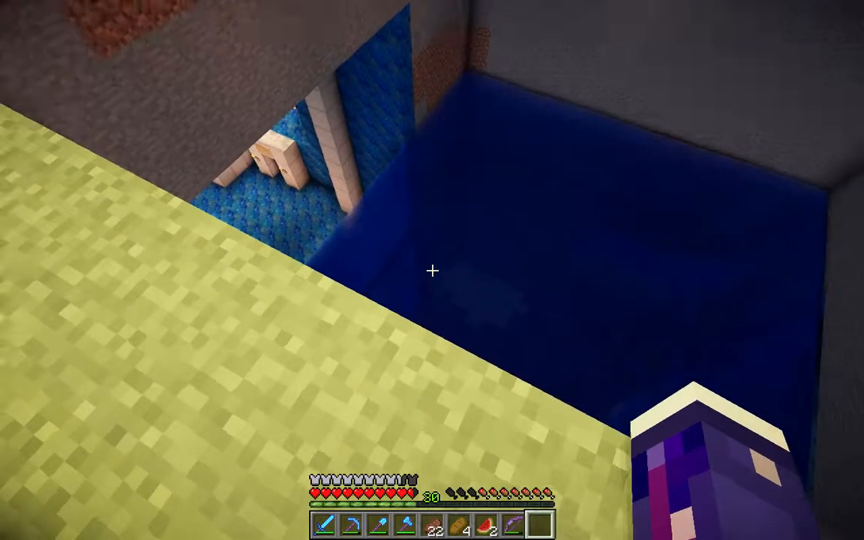
mouse_move(432, 270)
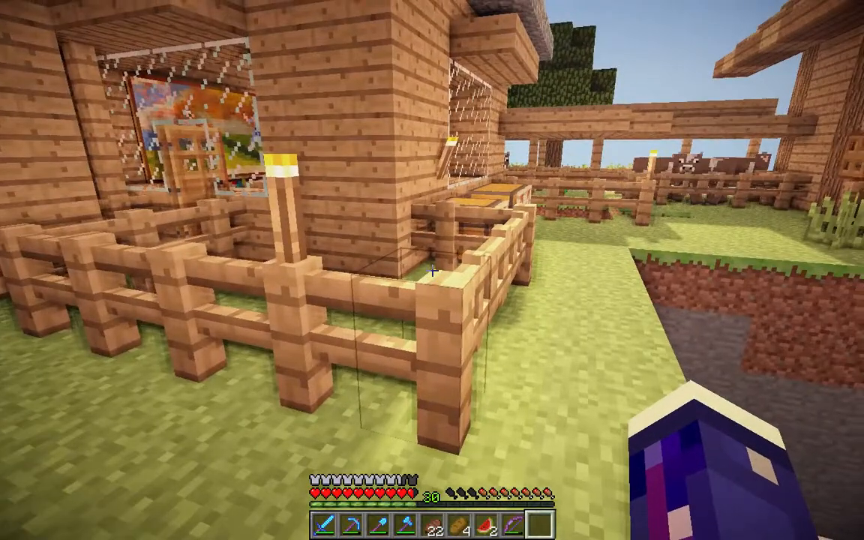
mouse_move(450, 270)
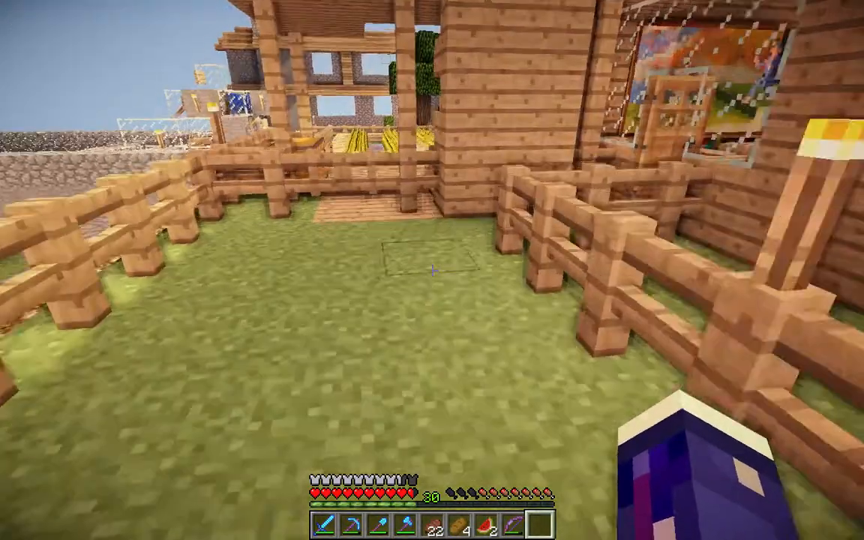
mouse_move(432, 270)
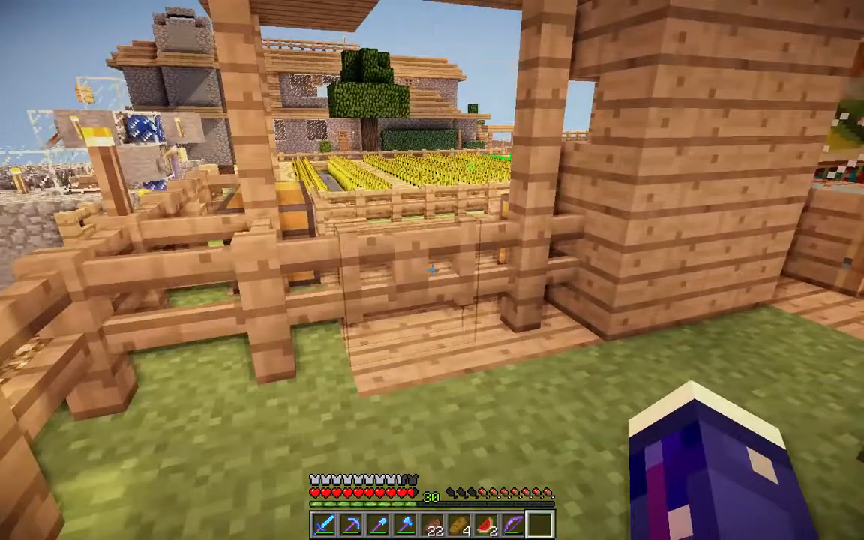